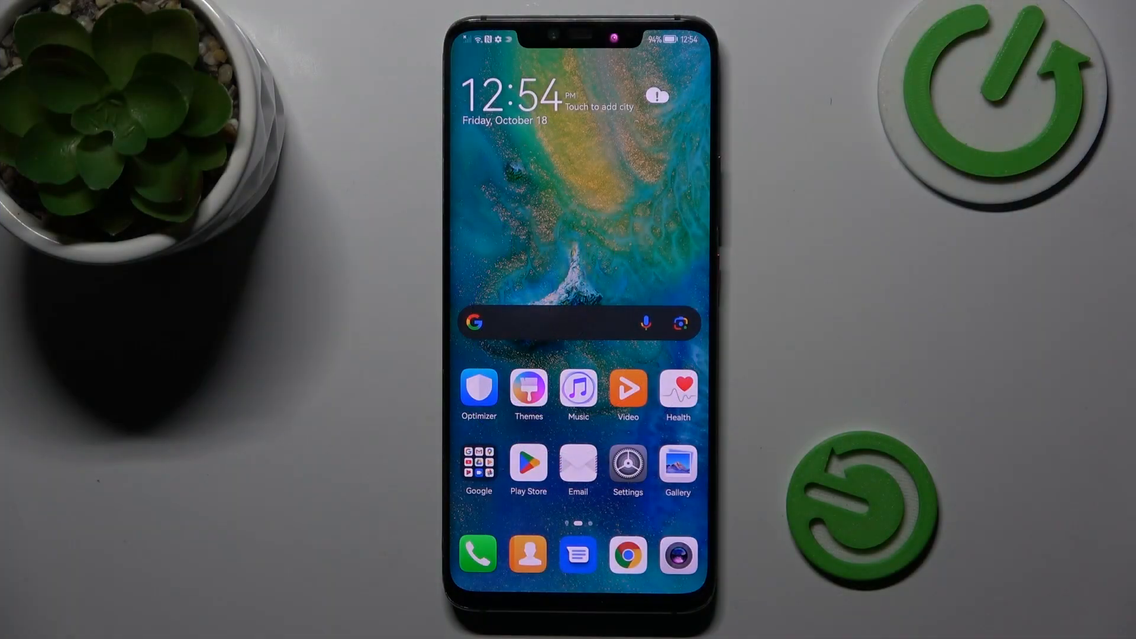
# - Open Facebook's app info page from the Settings installed apps list
pyautogui.click(627, 462)
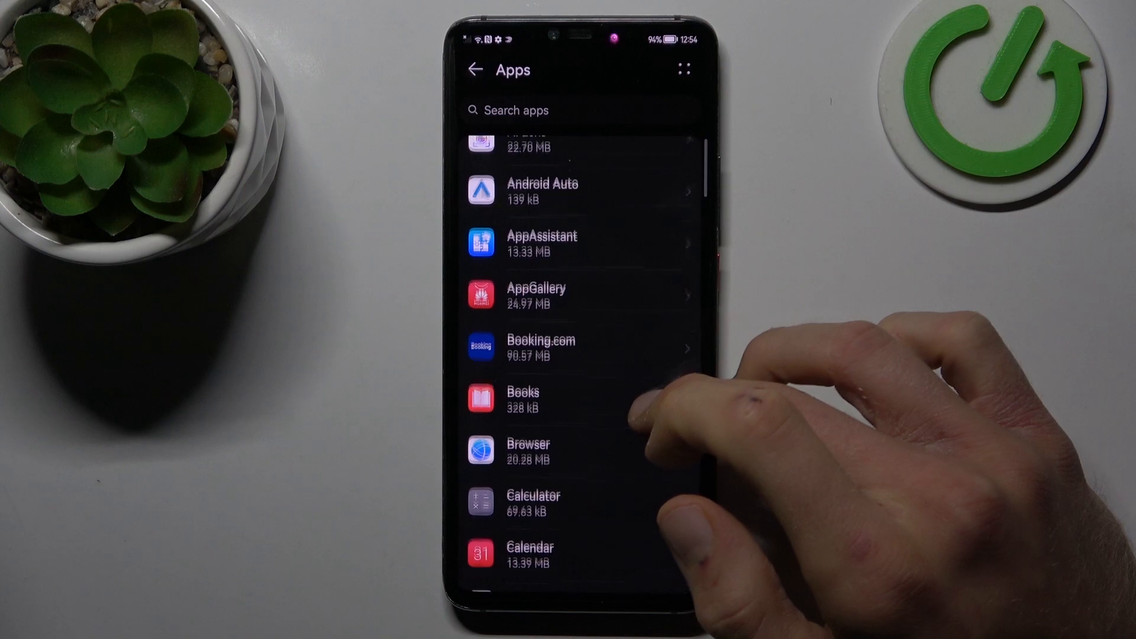
pyautogui.scroll(-3)
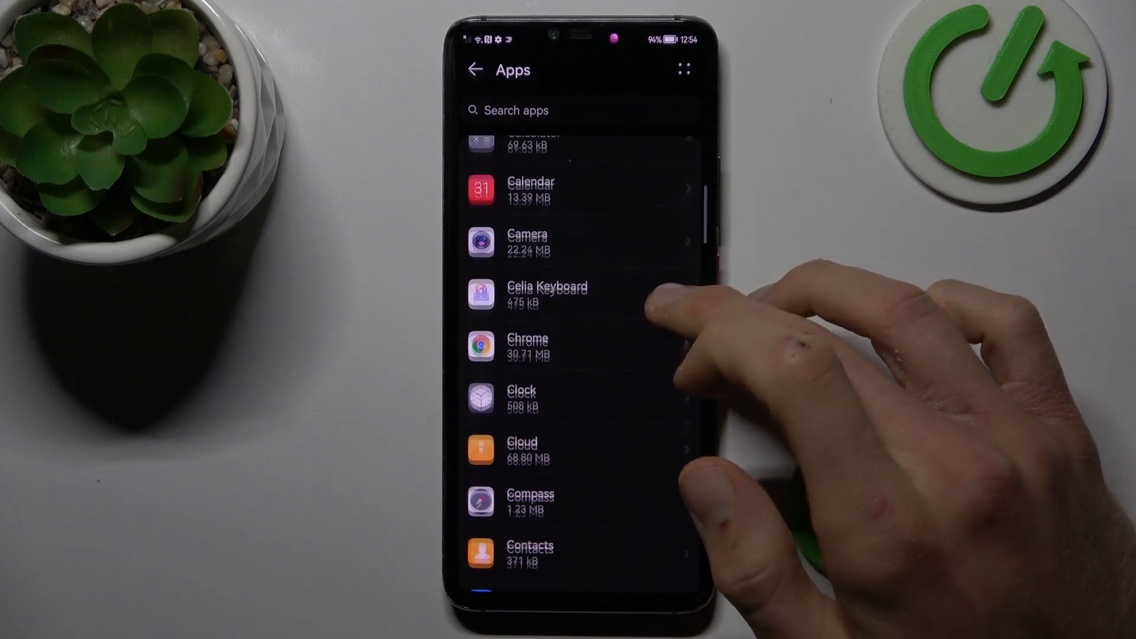
pyautogui.scroll(-3)
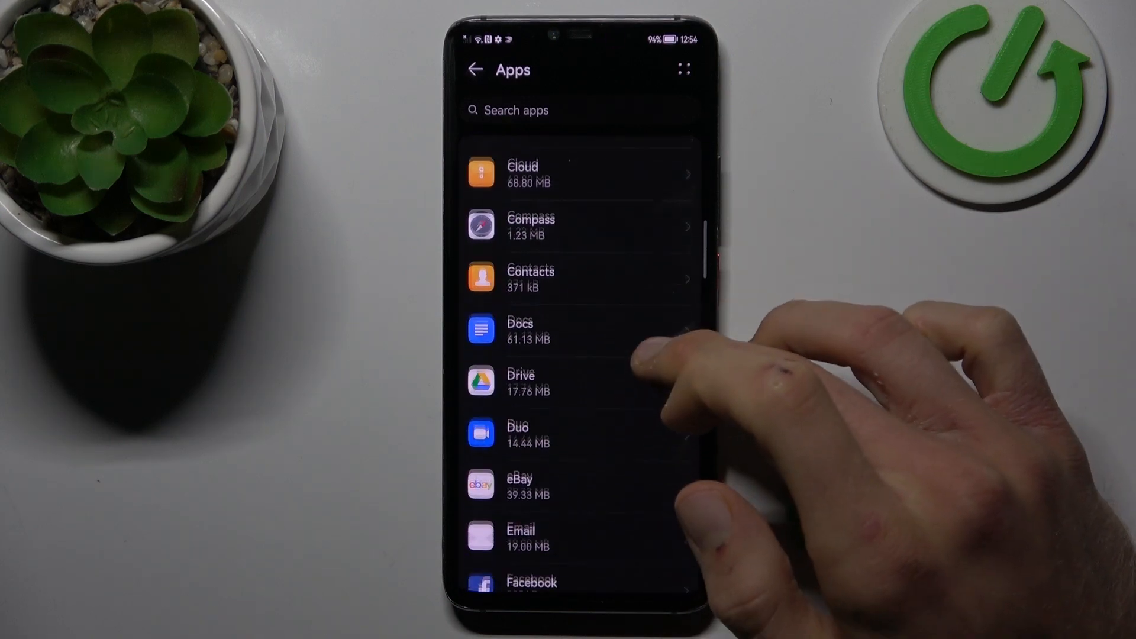
pyautogui.scroll(-3)
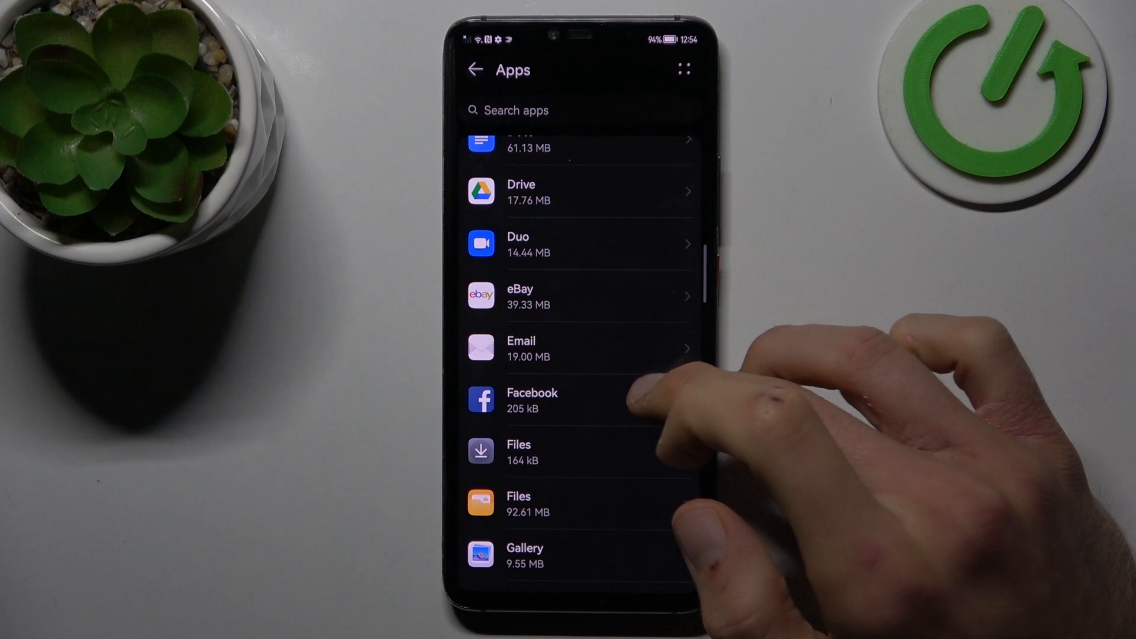
pyautogui.click(533, 393)
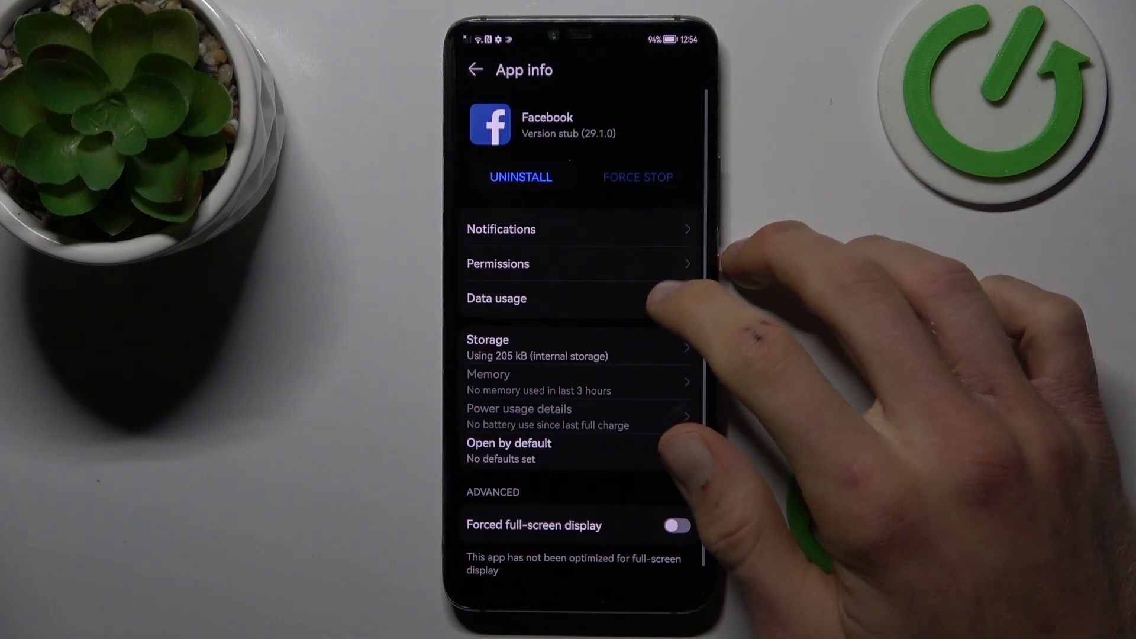
# - Clear Facebook's cache and app data from its Storage page
pyautogui.click(488, 346)
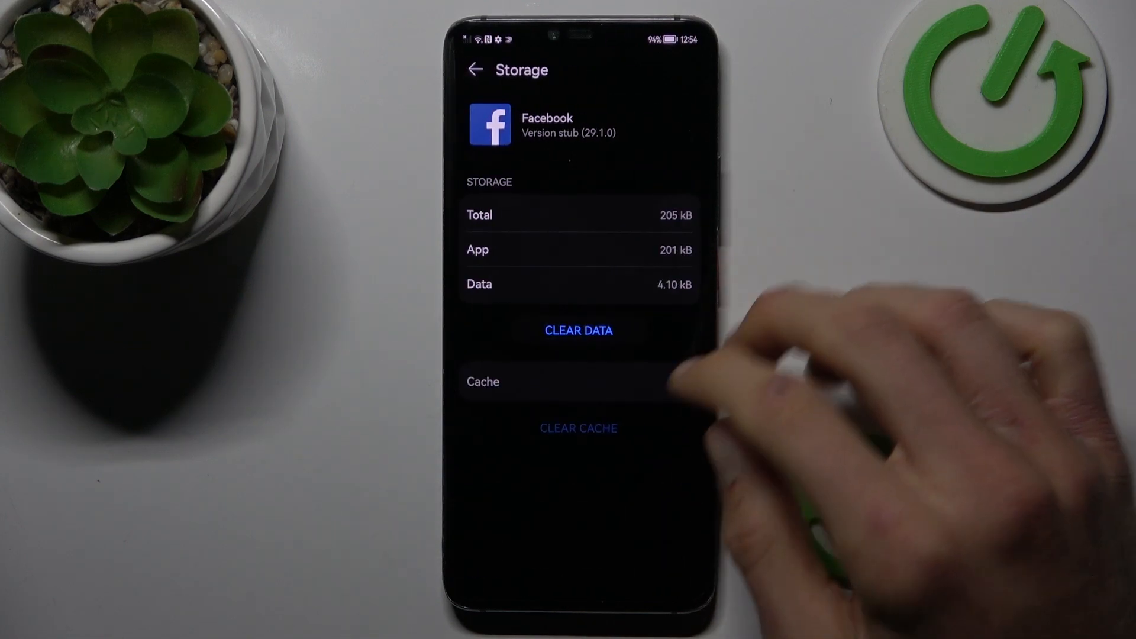
pyautogui.click(578, 427)
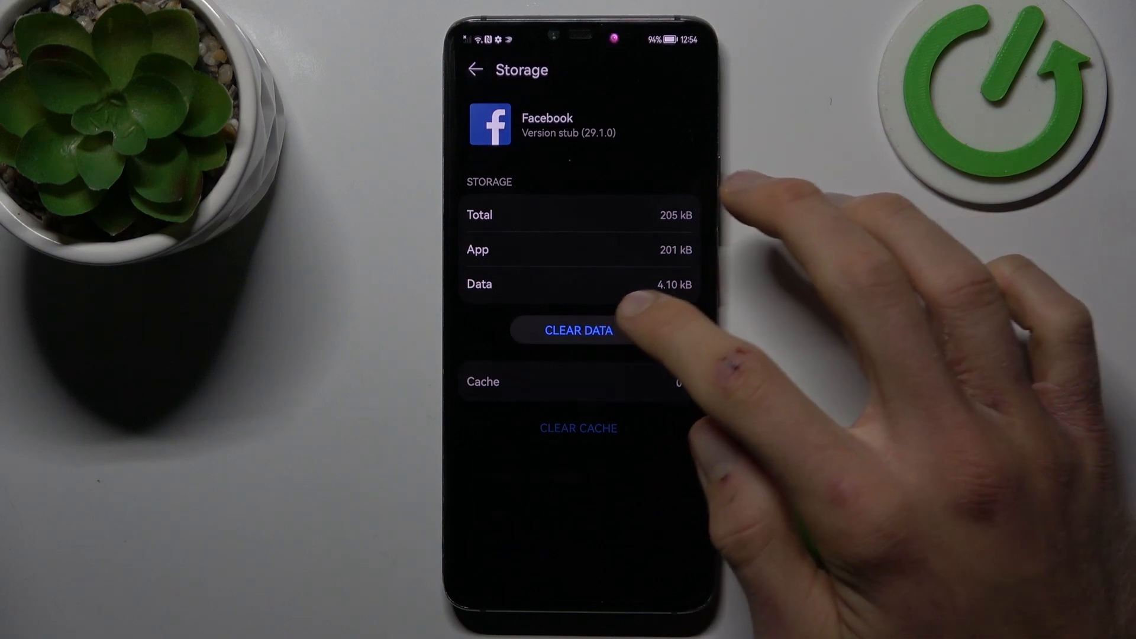
pyautogui.click(579, 330)
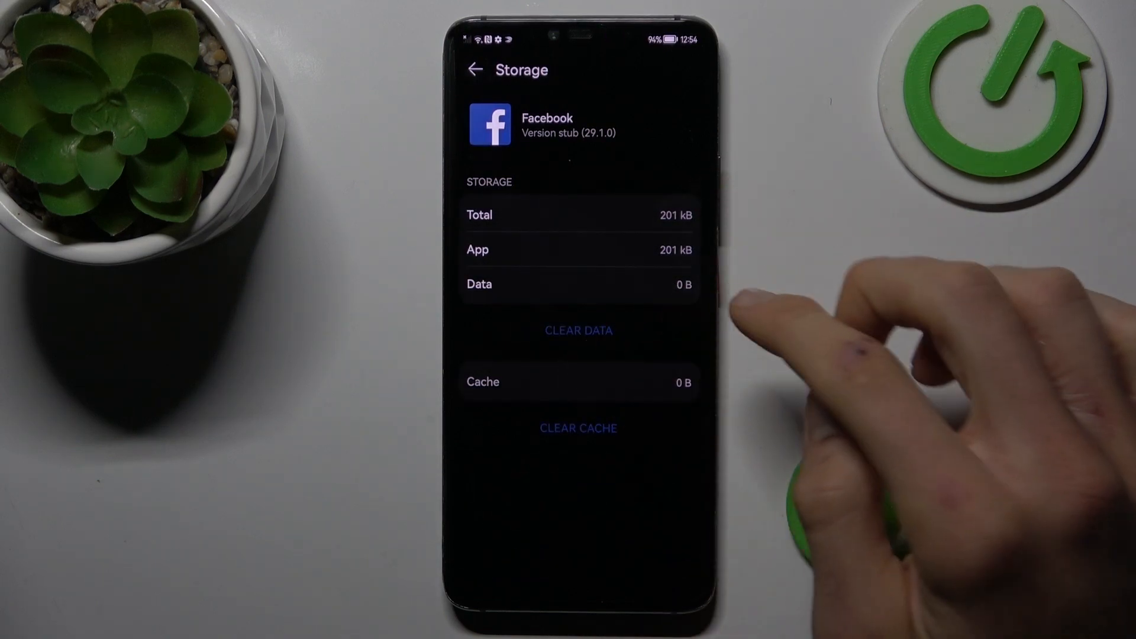